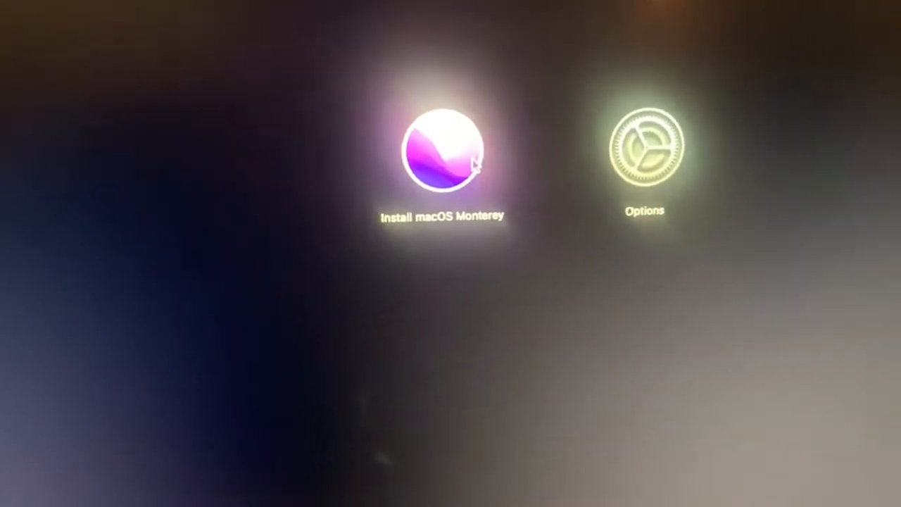
Choose Install macOS Monterey in Startup Options and launch the installer
left_click(444, 148)
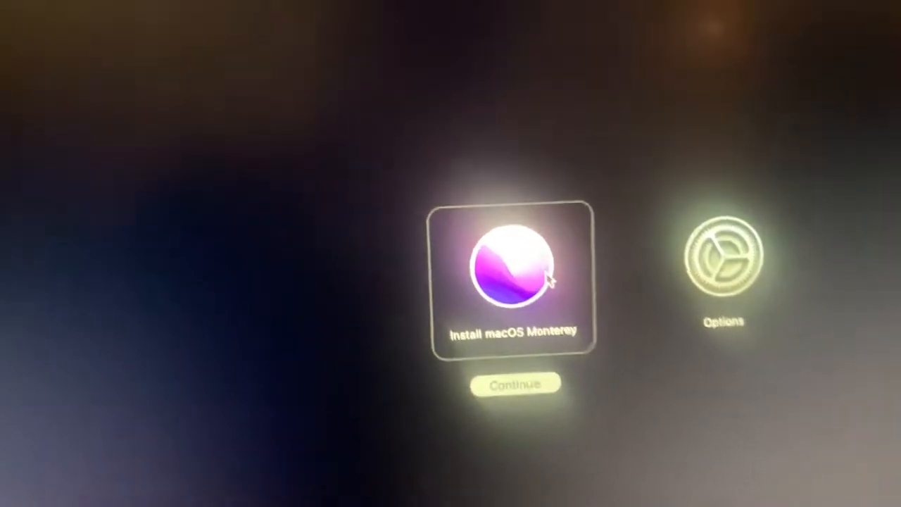
left_click(516, 383)
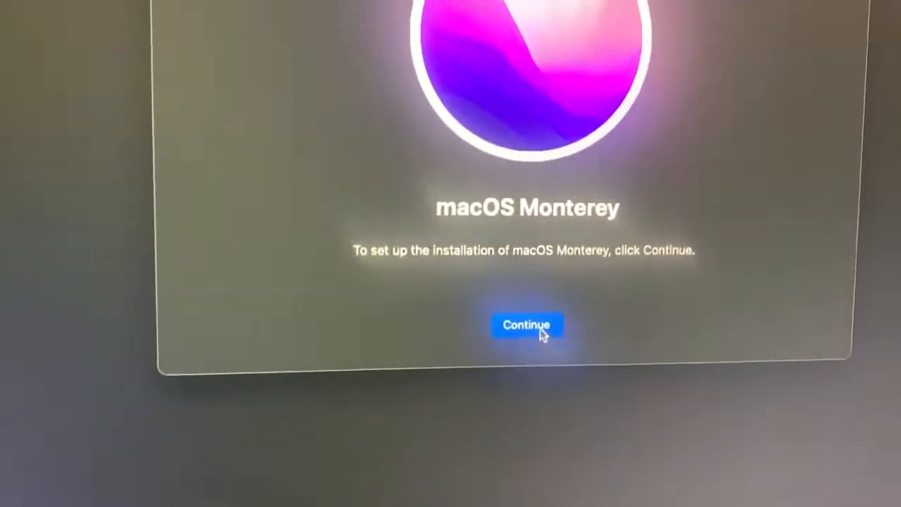
Agree to the license, select the disk 'Untitled', and begin installing macOS Monterey
left_click(526, 324)
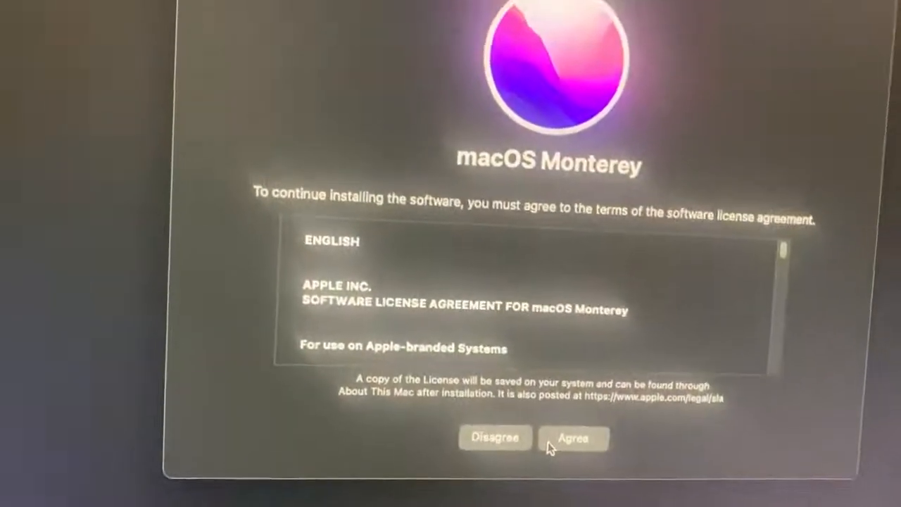
left_click(573, 437)
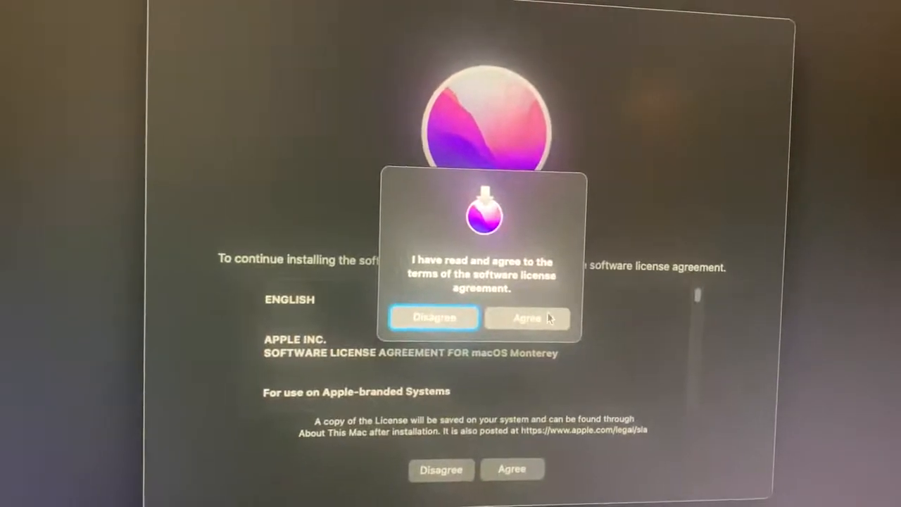
left_click(527, 318)
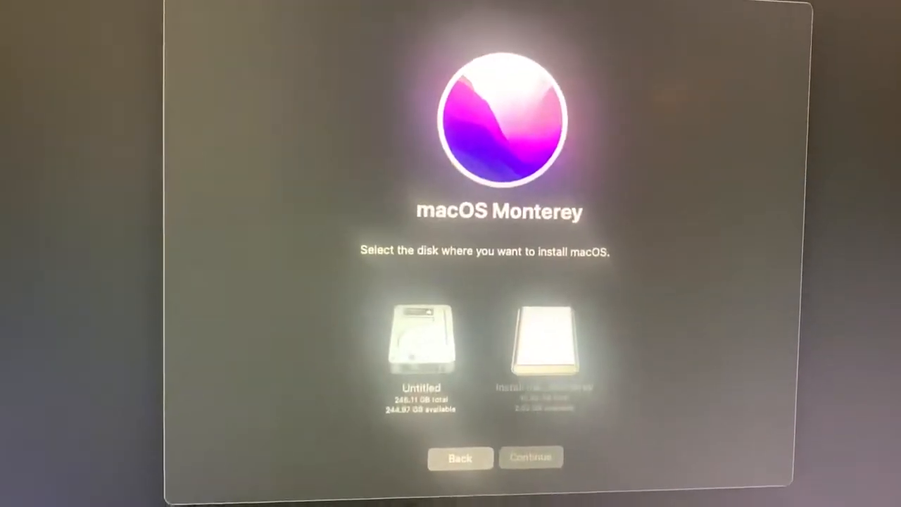
left_click(421, 342)
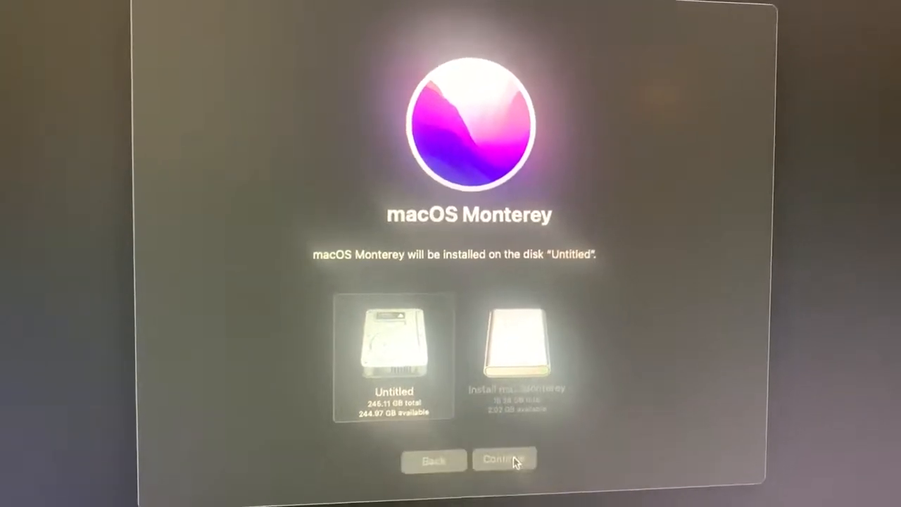
left_click(504, 459)
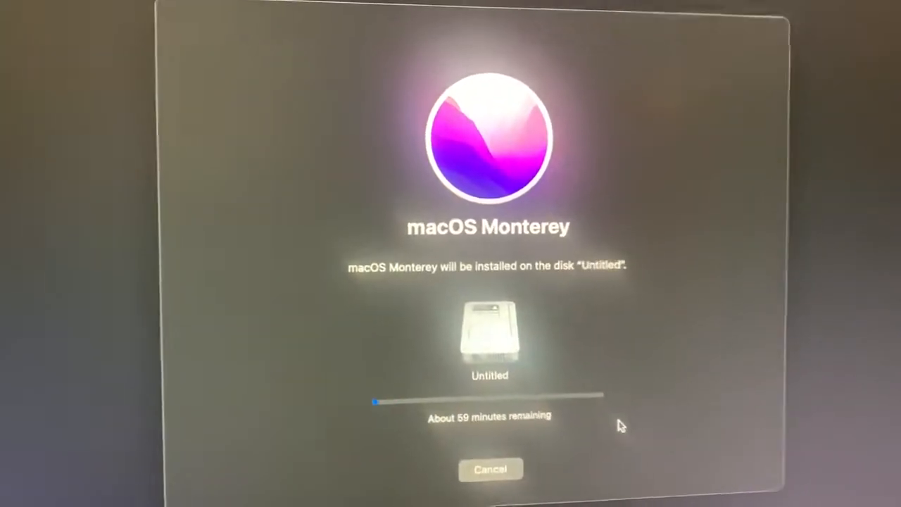